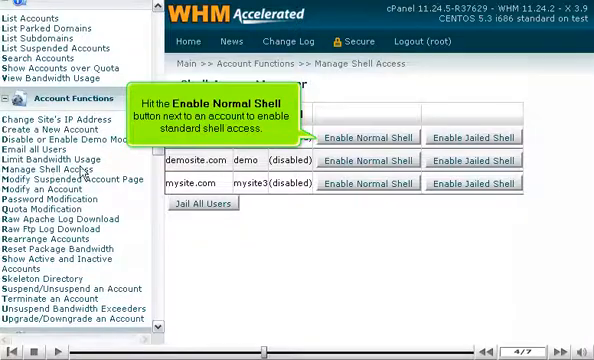
Step: Enable normal shell access for the first (admin) account in Shell Access Manager
left_click(376, 136)
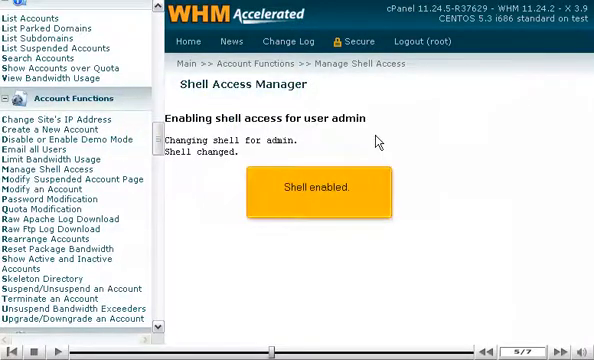